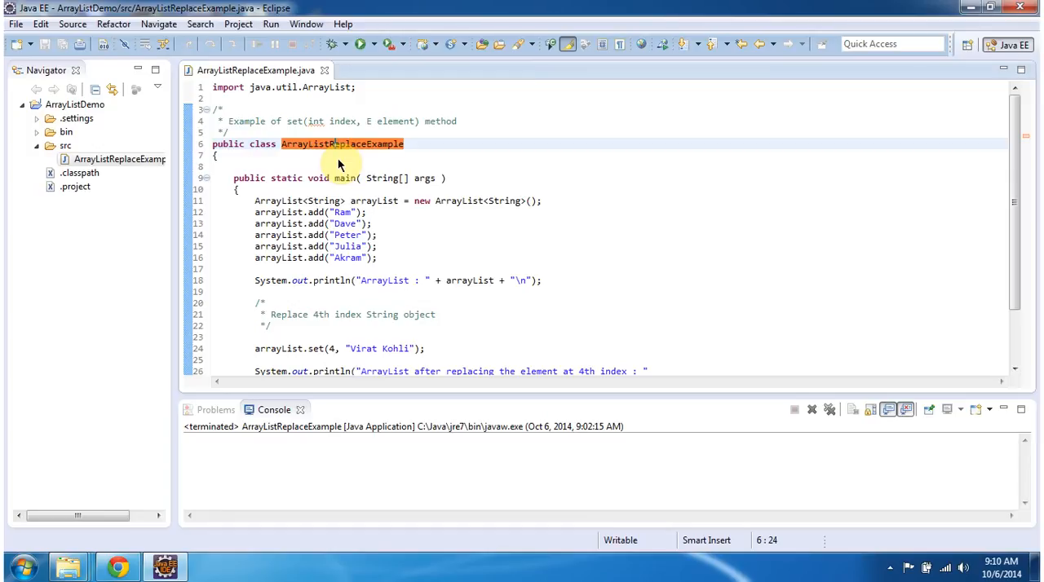
pyautogui.moveTo(397, 154)
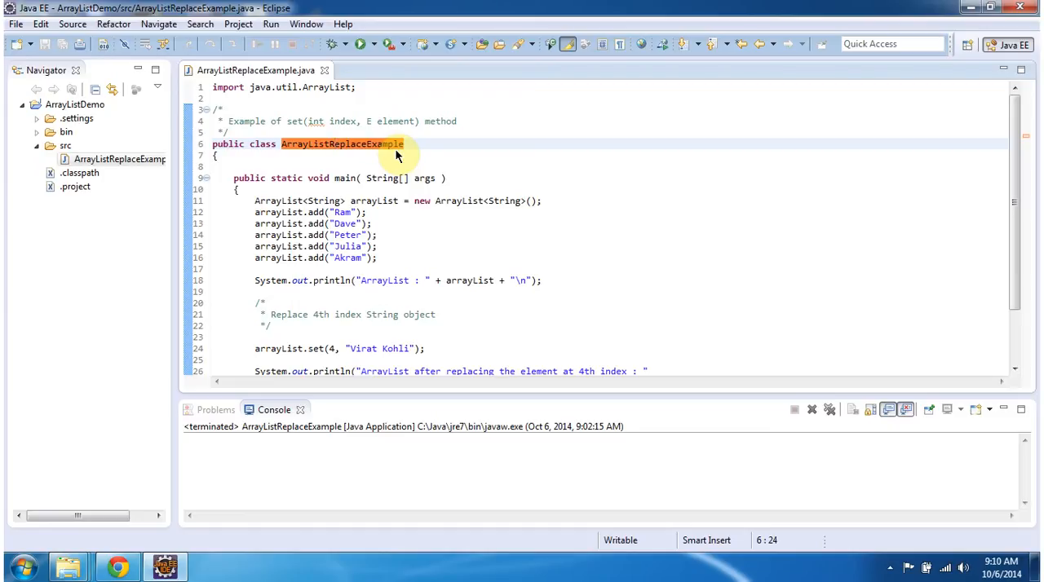
# Run ArrayListReplaceExample so the console shows Akram at index 4 replaced by Virat Kohli.
pyautogui.click(374, 44)
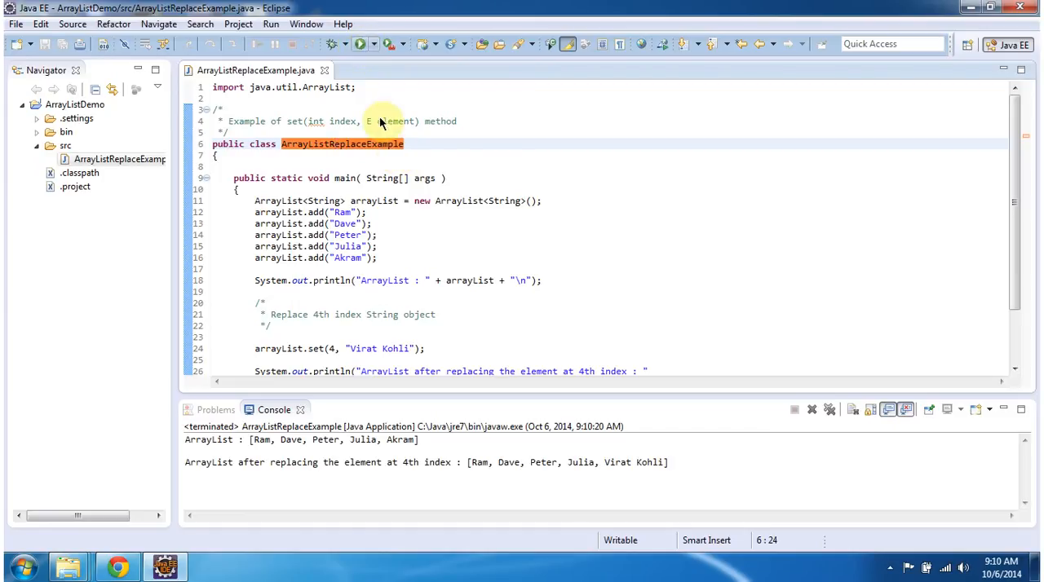
pyautogui.moveTo(438, 473)
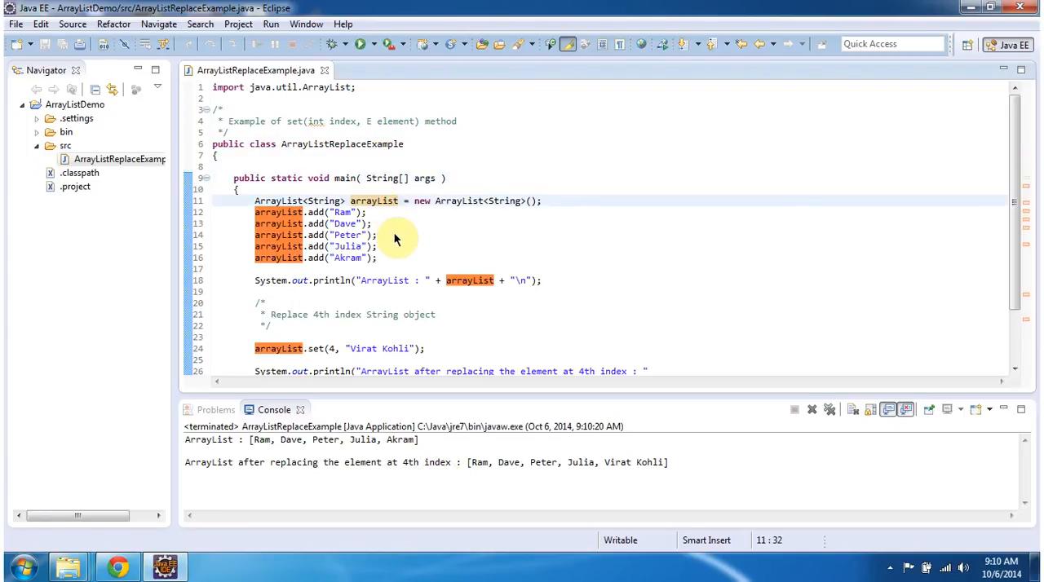
pyautogui.moveTo(387, 263)
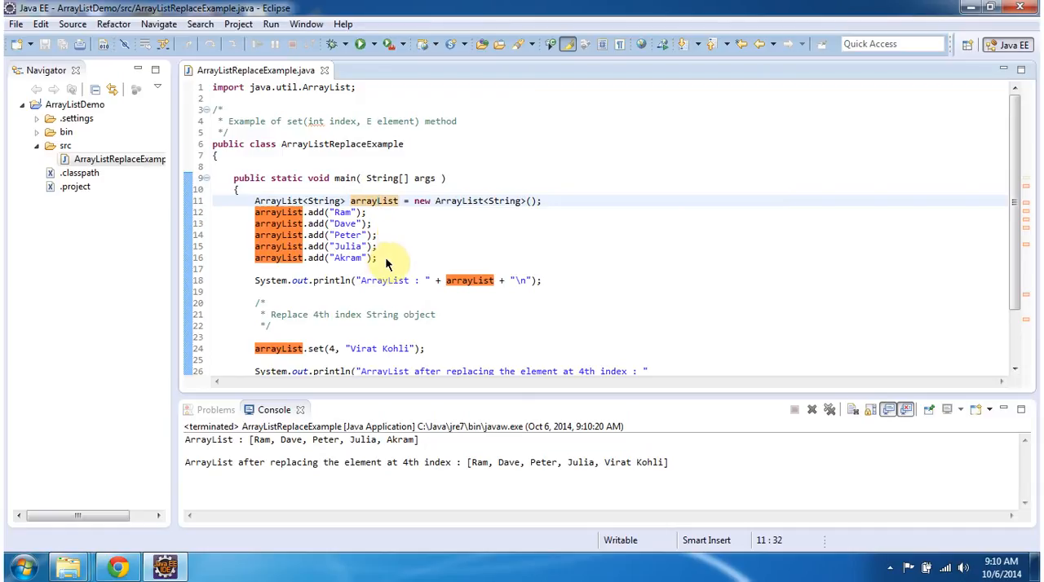
pyautogui.moveTo(255, 212); pyautogui.dragTo(378, 257)
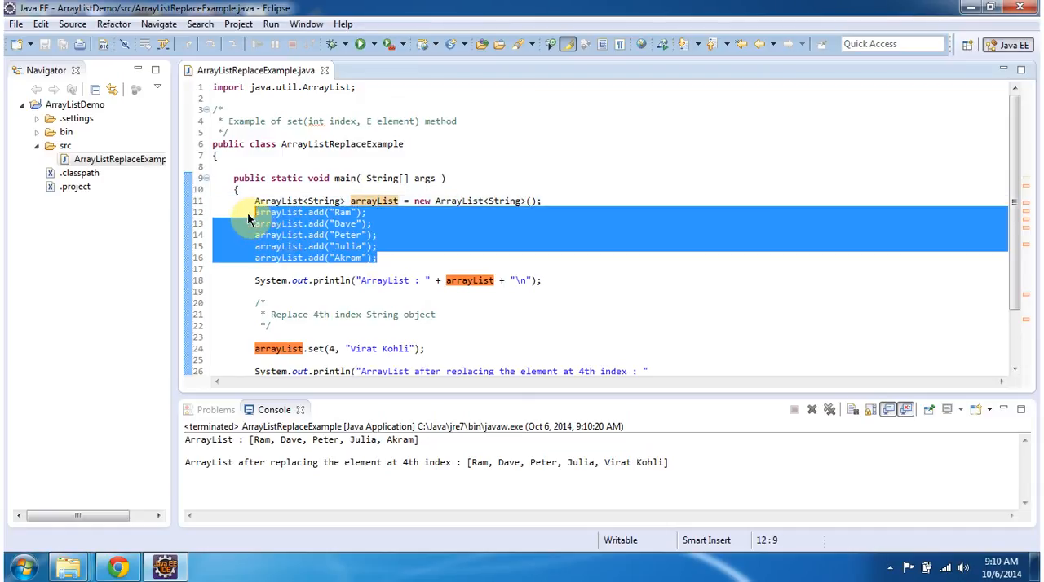
pyautogui.moveTo(349, 257)
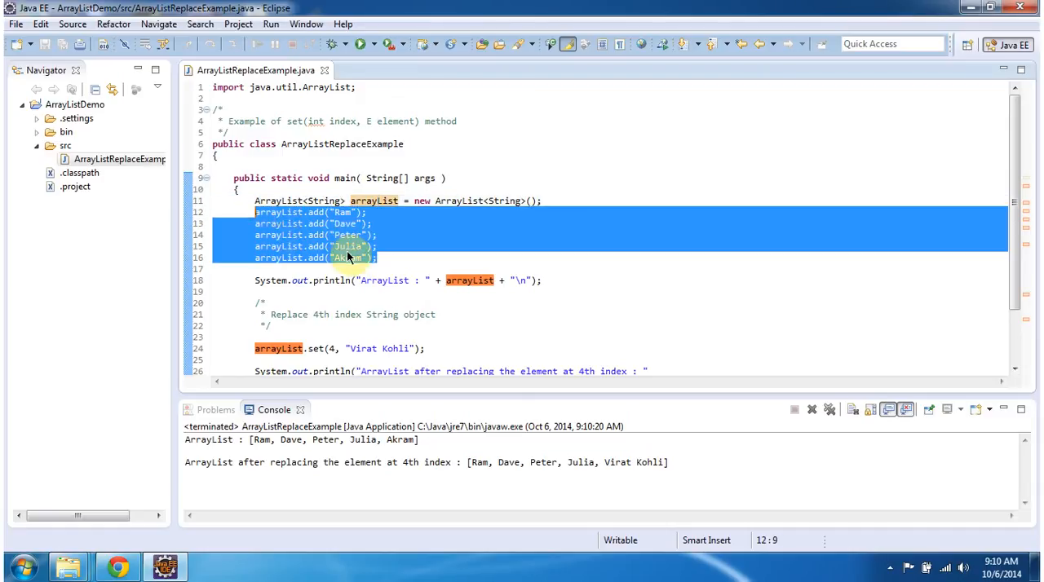
pyautogui.click(256, 281)
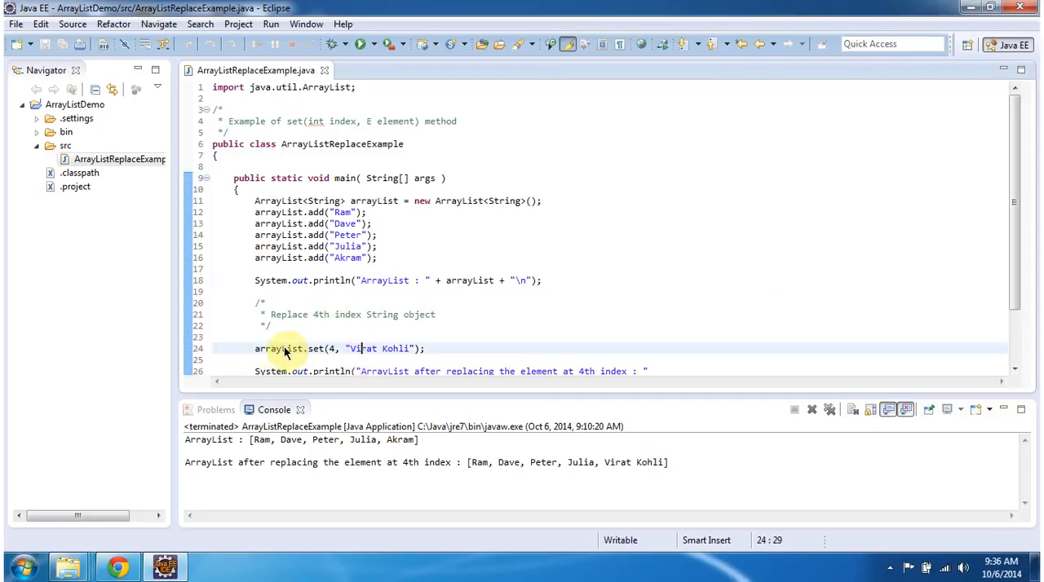
pyautogui.doubleClick(277, 348)
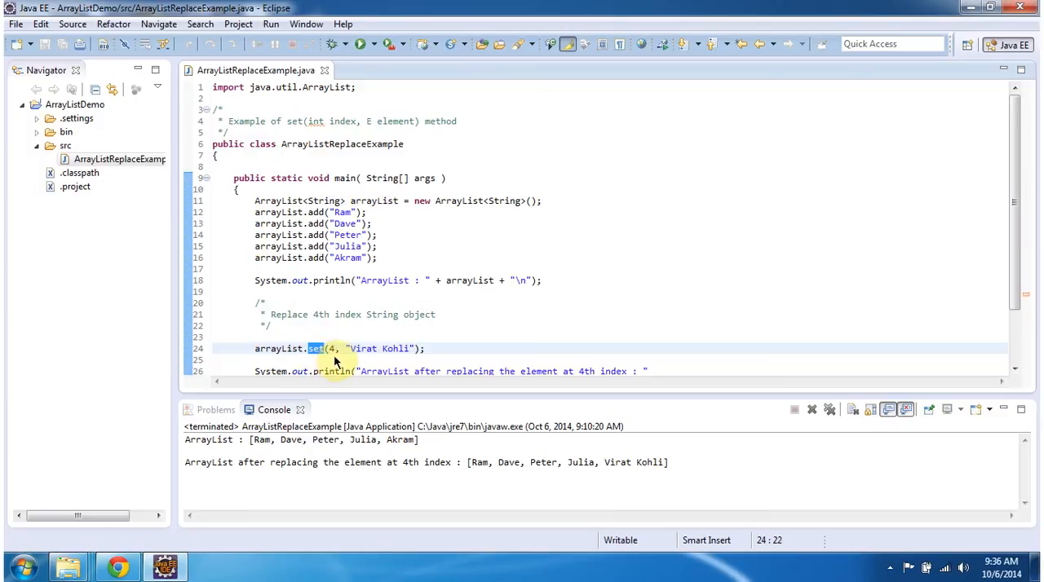
pyautogui.click(345, 351)
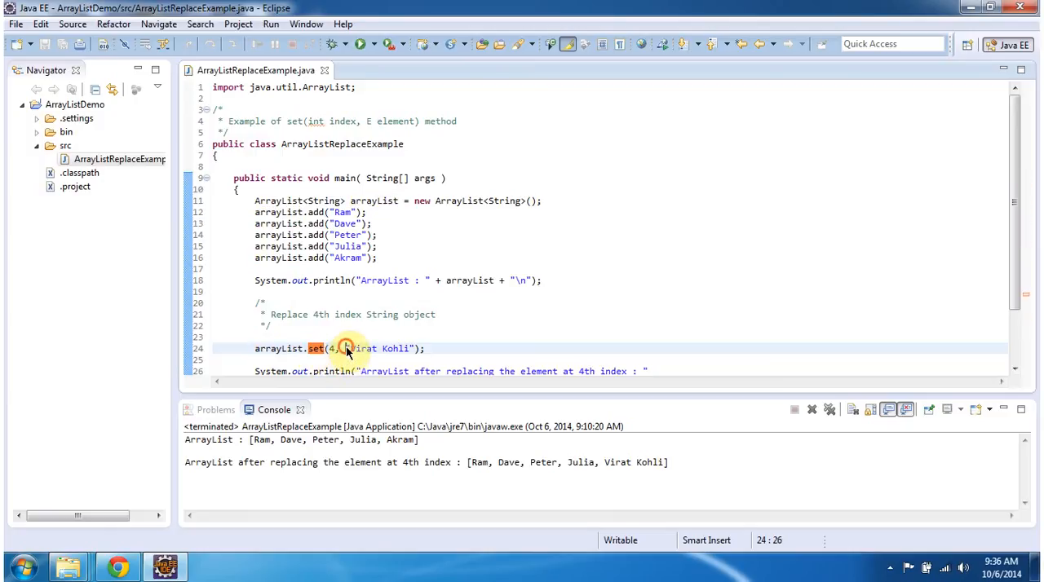
pyautogui.doubleClick(379, 348)
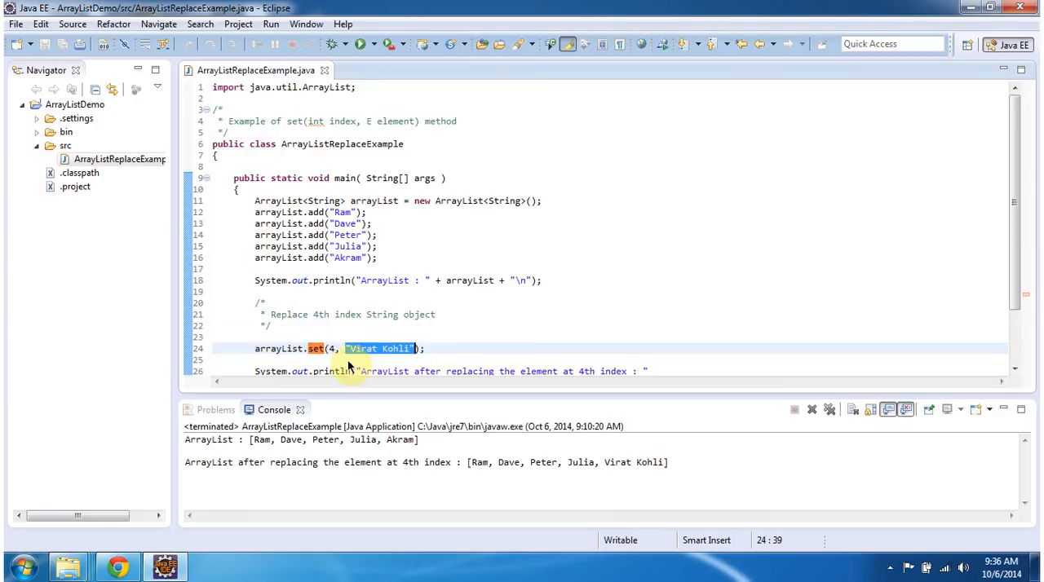
pyautogui.moveTo(336, 440)
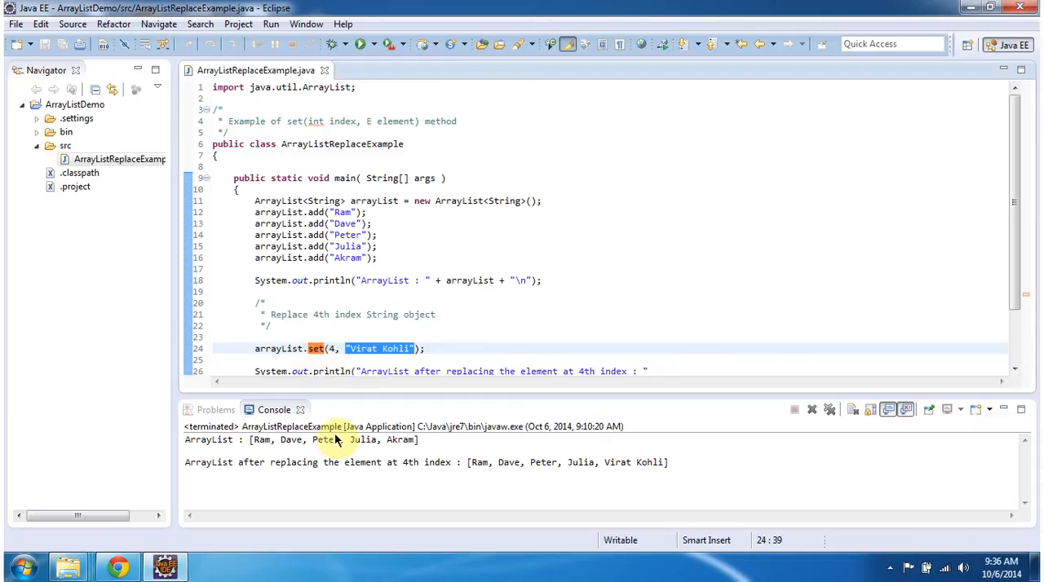
pyautogui.moveTo(387, 376)
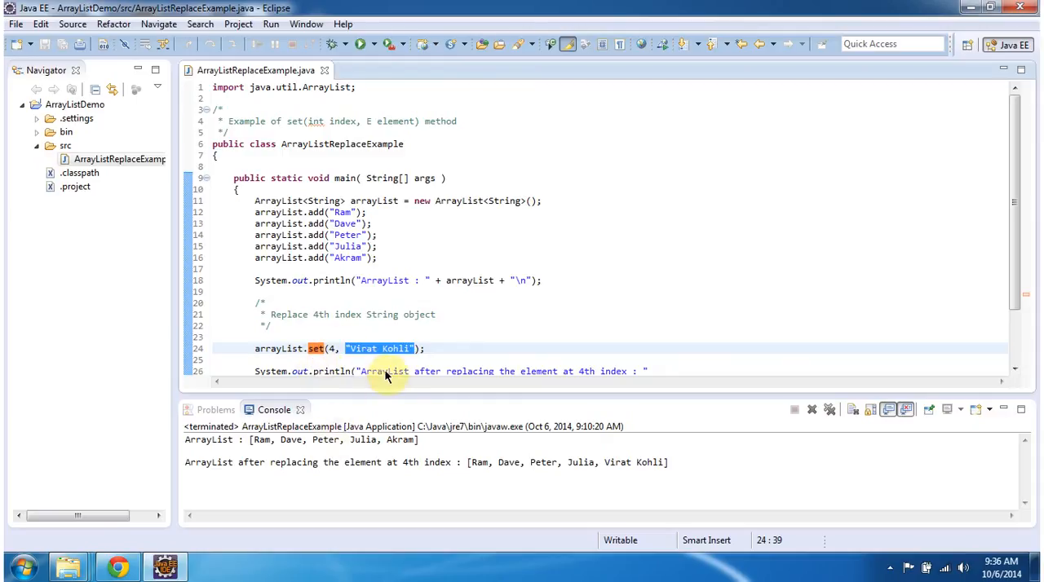
pyautogui.moveTo(401, 425)
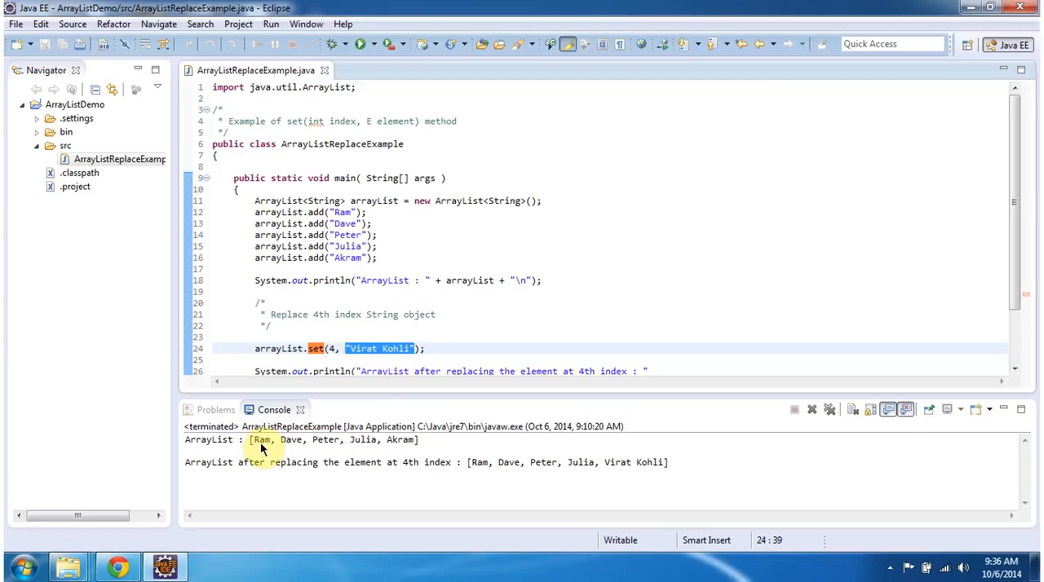
pyautogui.moveTo(363, 448)
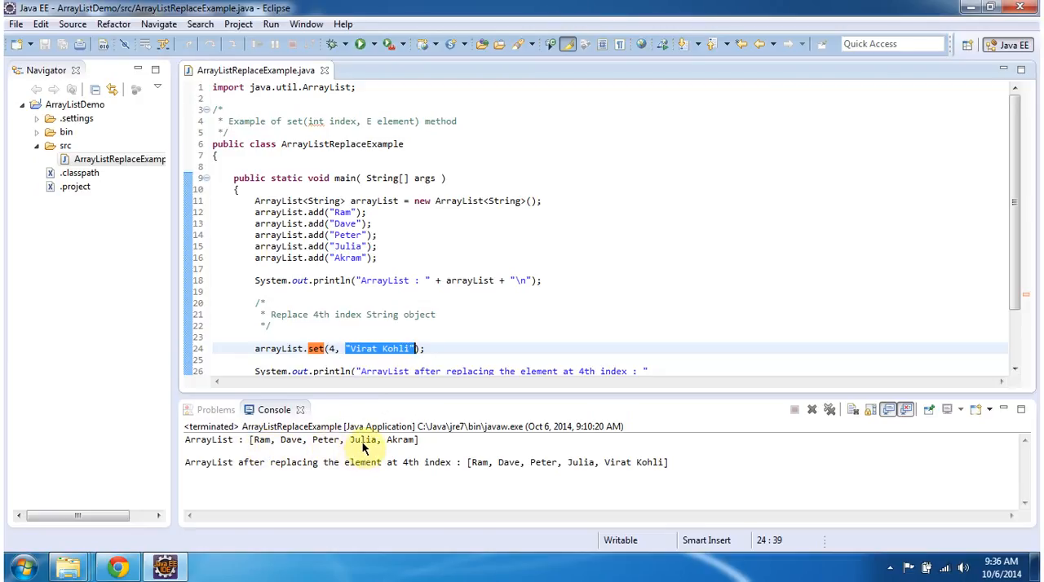
pyautogui.doubleClick(398, 439)
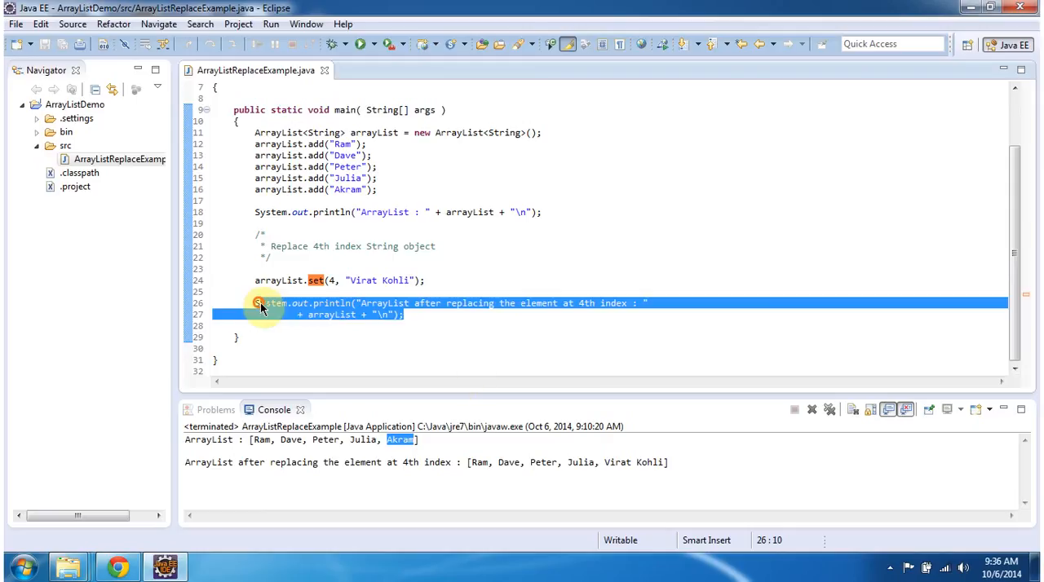
pyautogui.moveTo(400, 440)
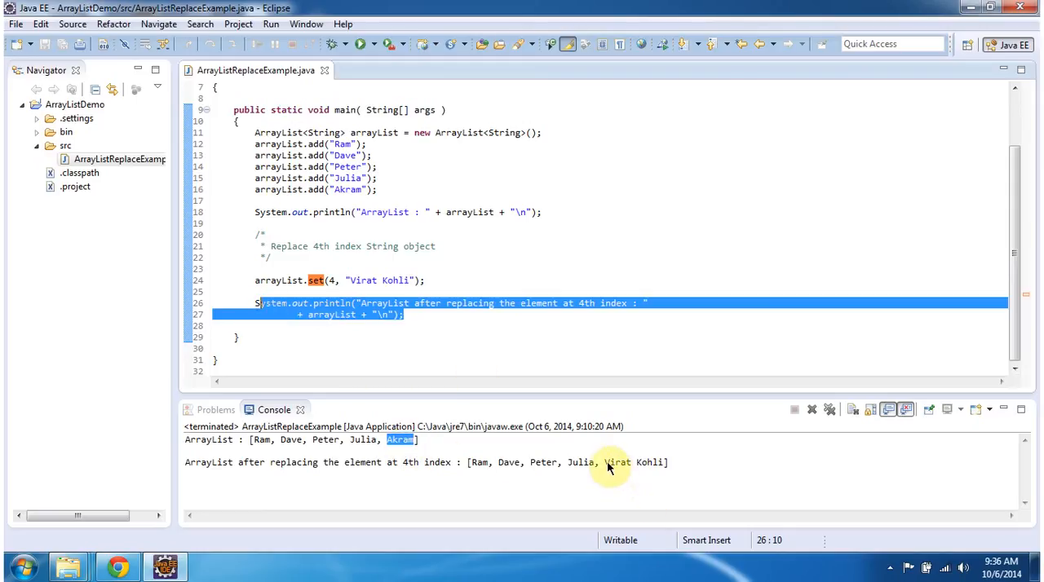
pyautogui.doubleClick(631, 462)
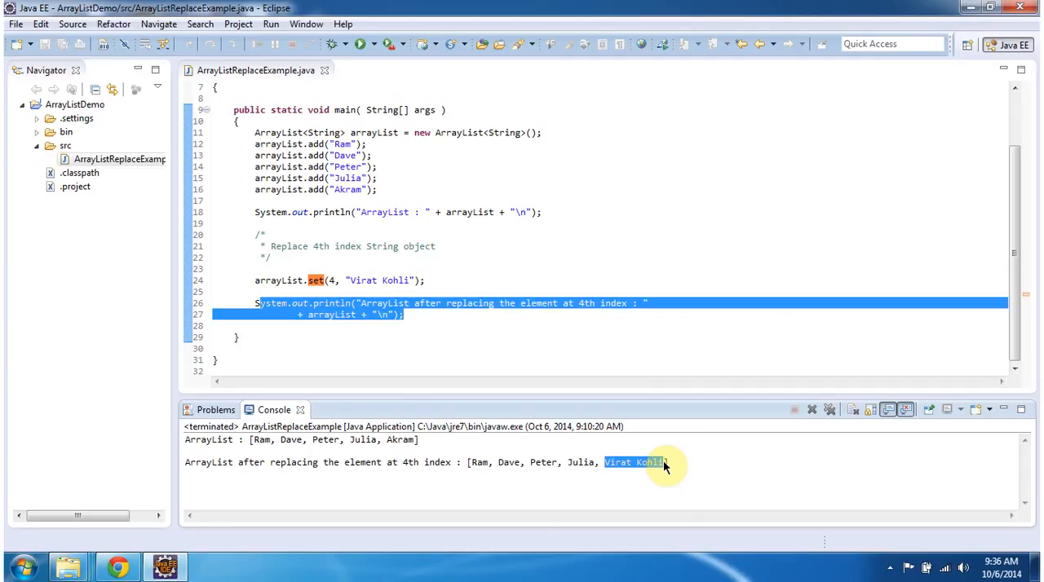